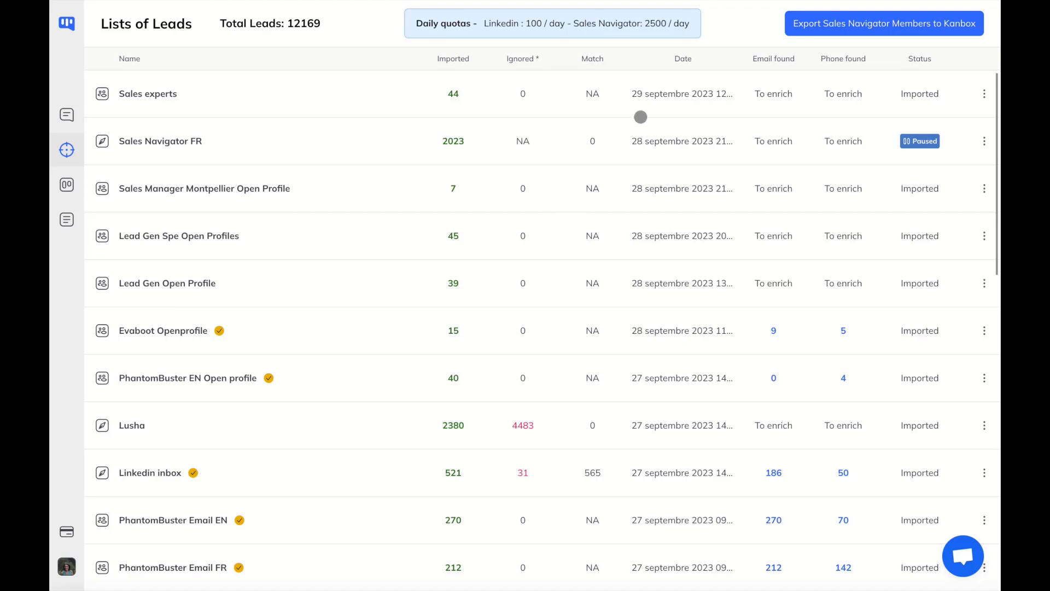
mouse_move(851, 37)
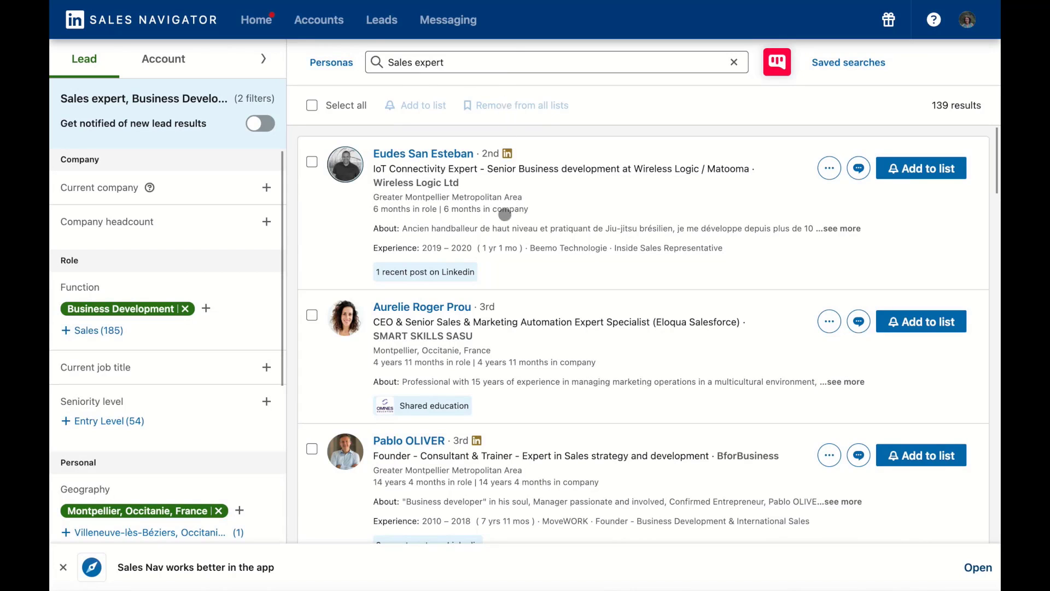
Export the Sales expert search results to Kanbox as the lead list Sales experts
left_click(777, 61)
type("Sales experts")
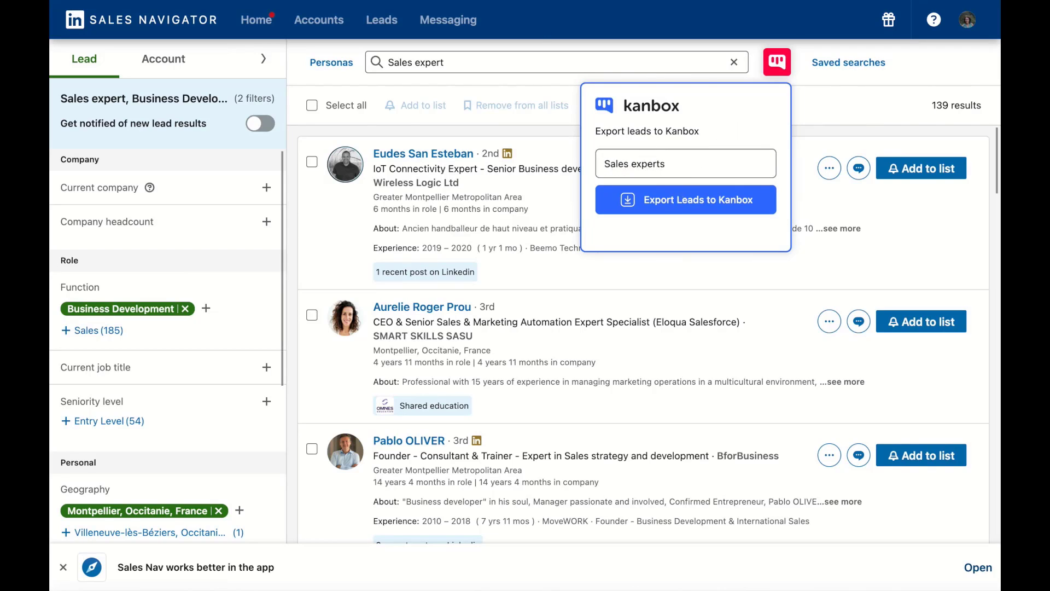
left_click(685, 199)
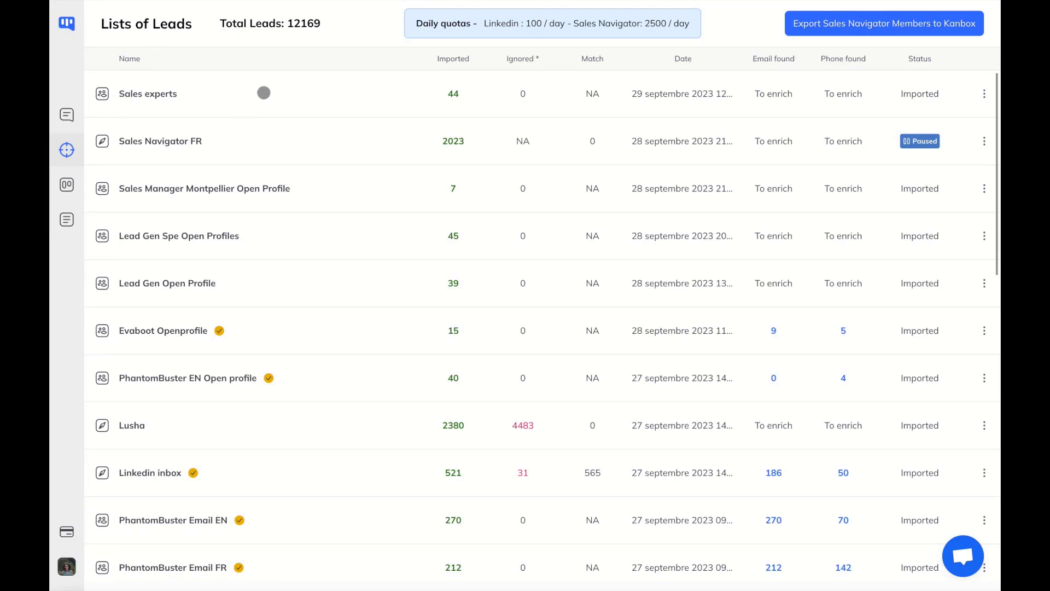
mouse_move(735, 100)
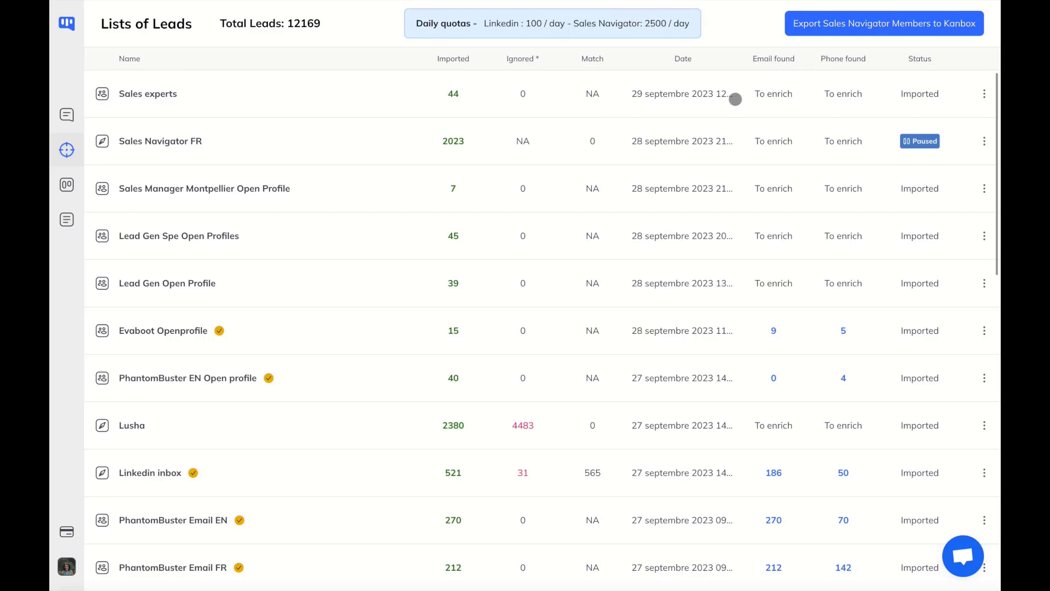
mouse_move(984, 94)
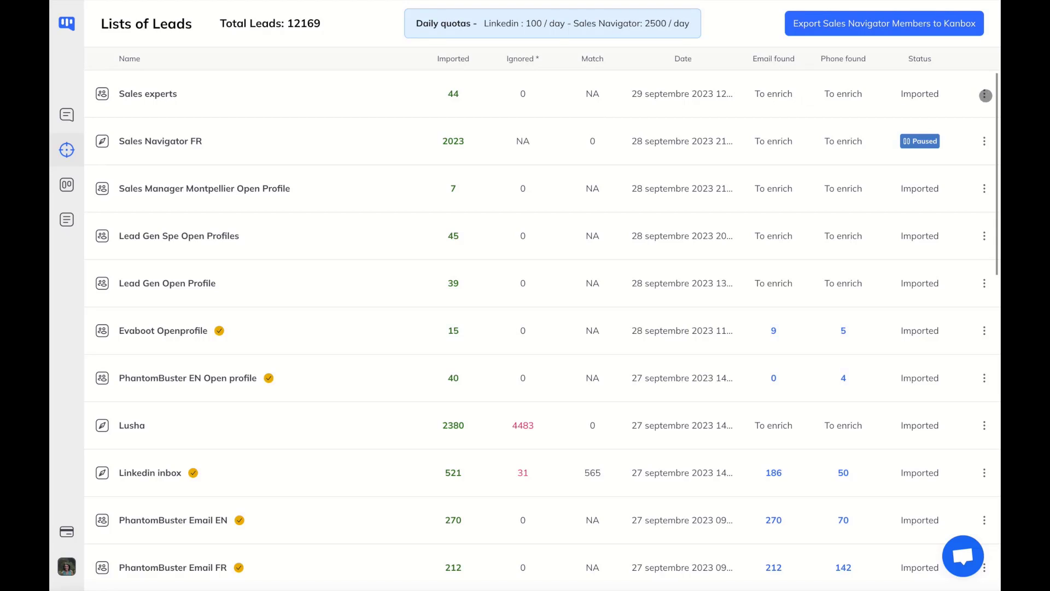
Check the Sales experts list's row actions, then view its 44 imported leads
left_click(985, 94)
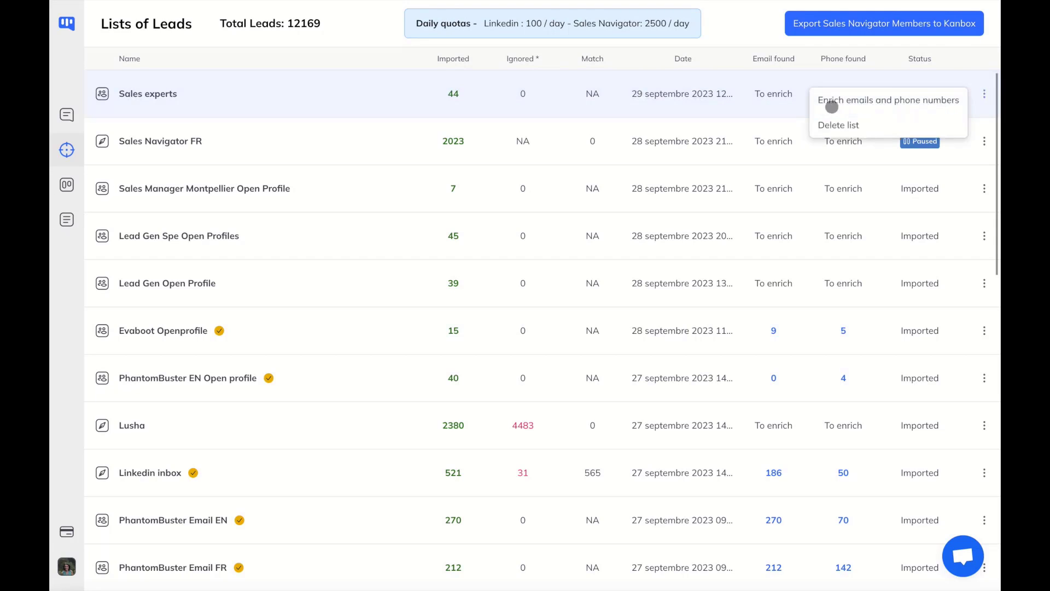
mouse_move(344, 95)
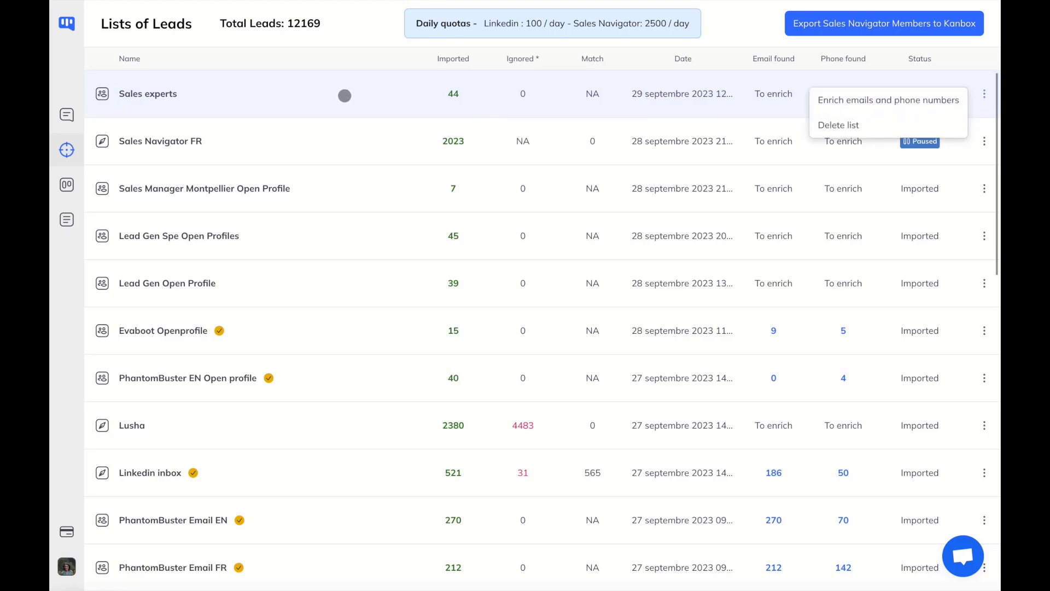
left_click(147, 93)
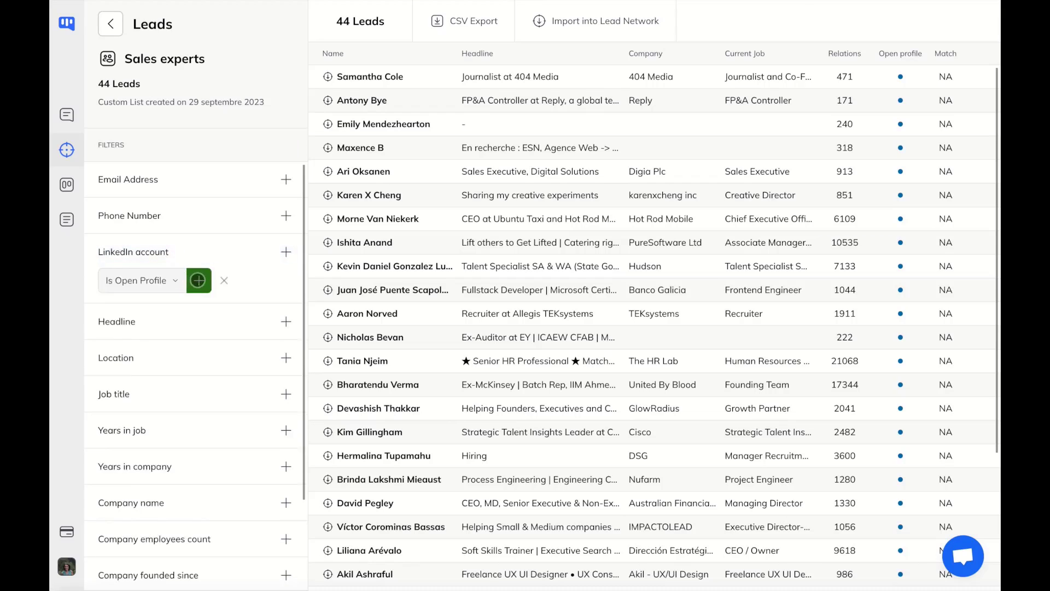
Filter the leads to Is Open Profile, drop the filter, and start Import into Lead Network
left_click(198, 280)
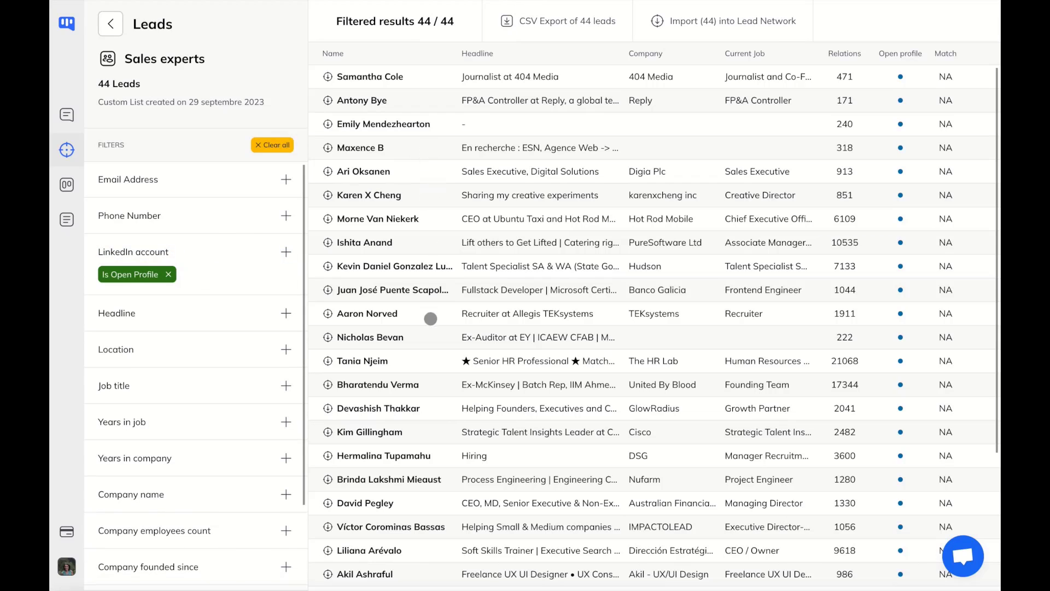
mouse_move(338, 187)
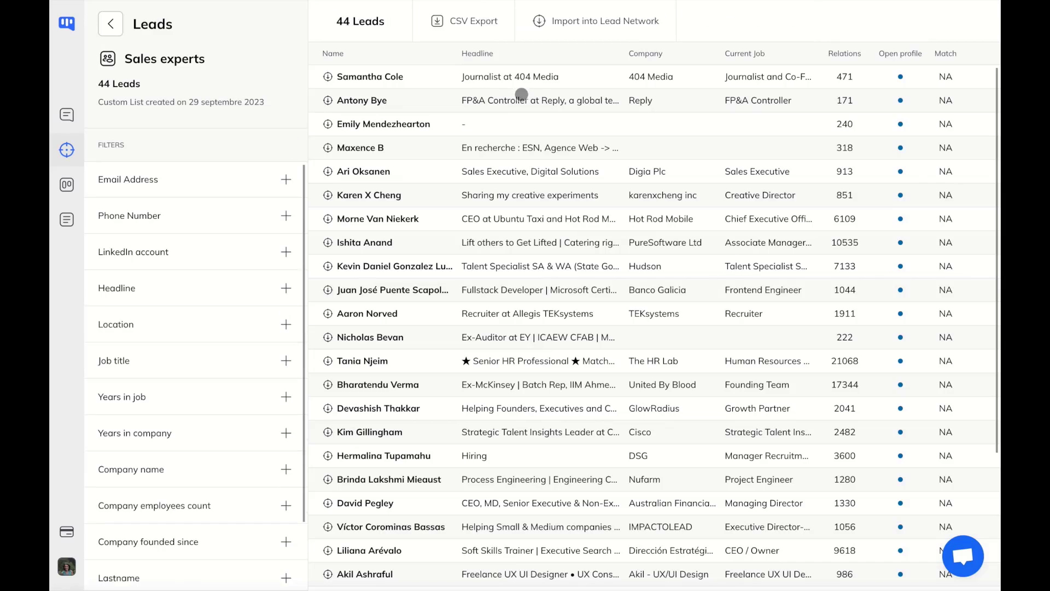
mouse_move(607, 25)
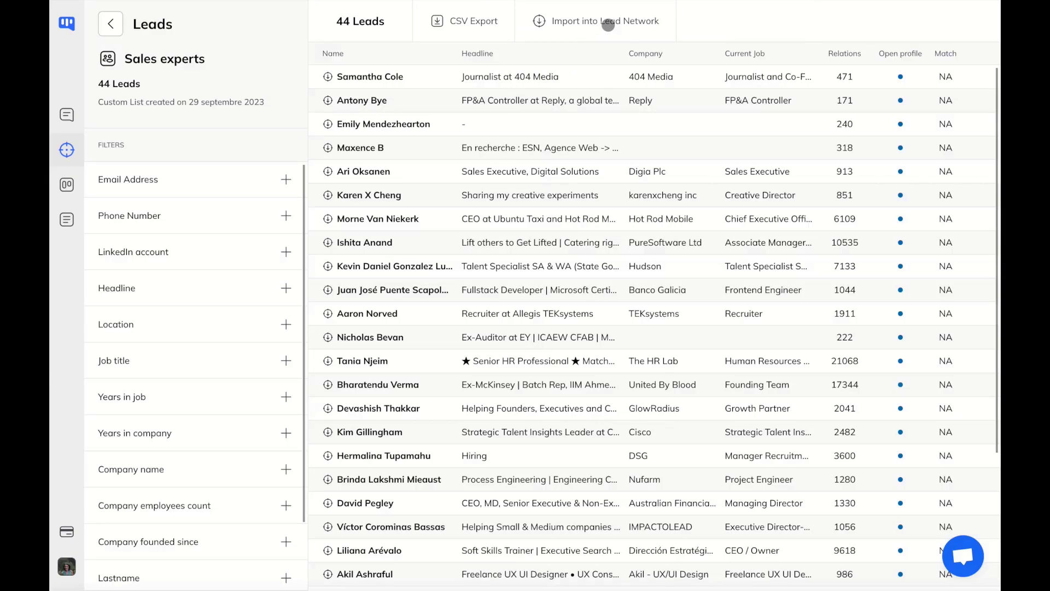
left_click(603, 21)
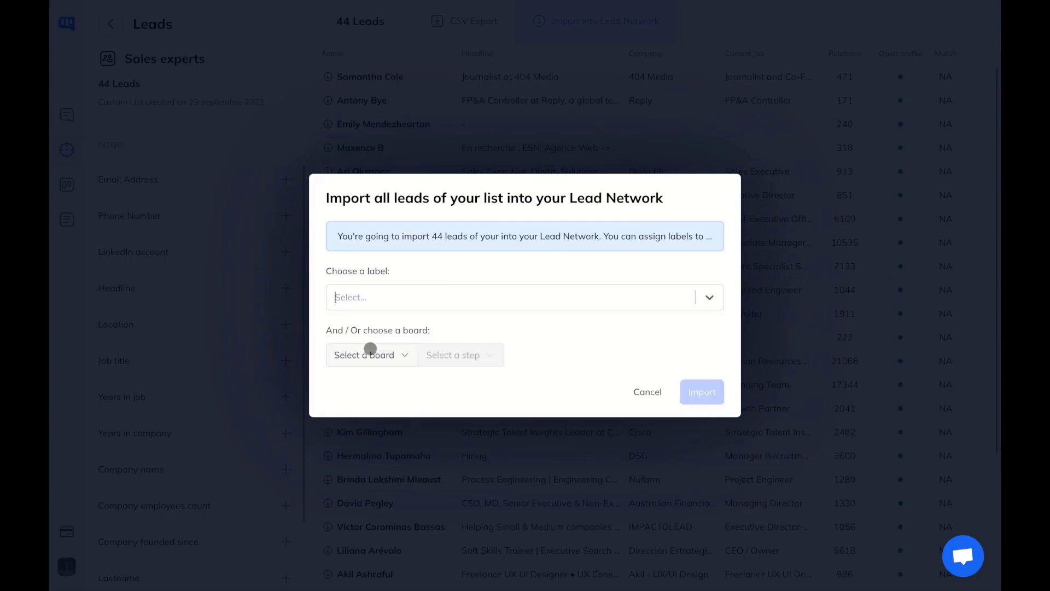
Import all 44 leads into the Leads step of the Sales experts board
left_click(371, 354)
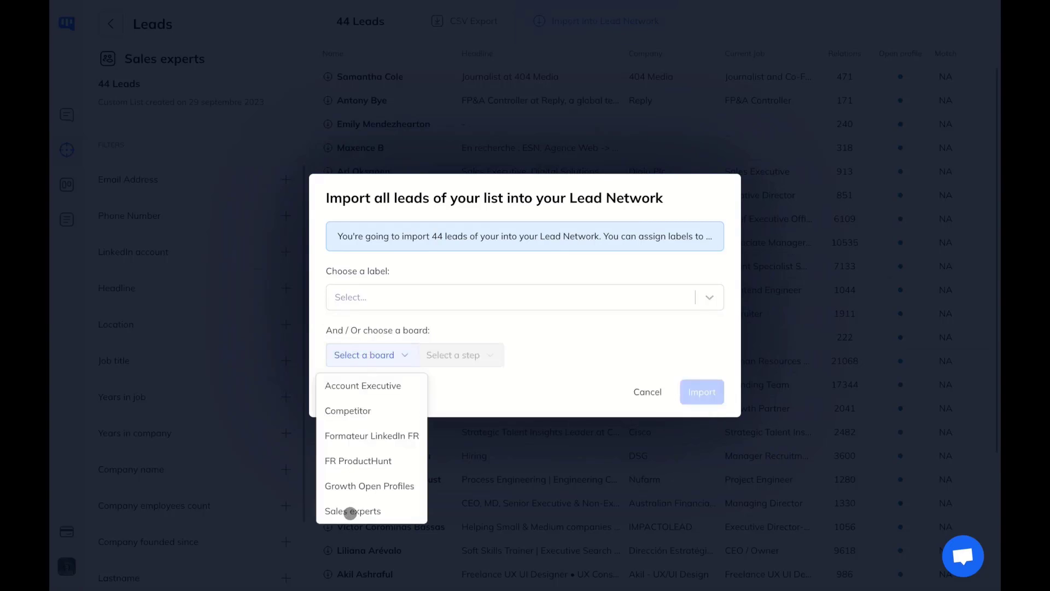
left_click(352, 511)
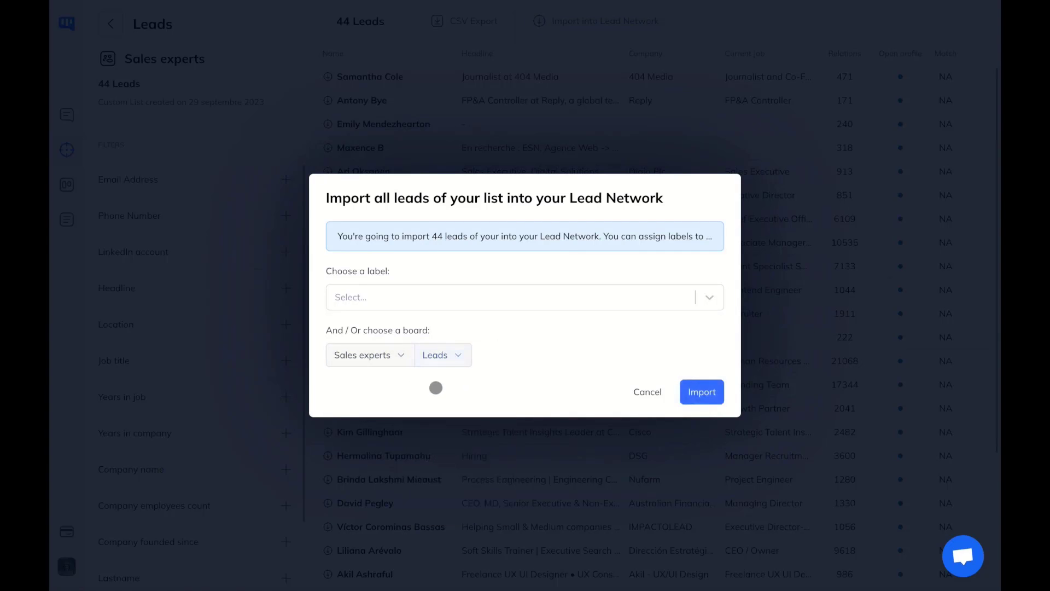
left_click(702, 392)
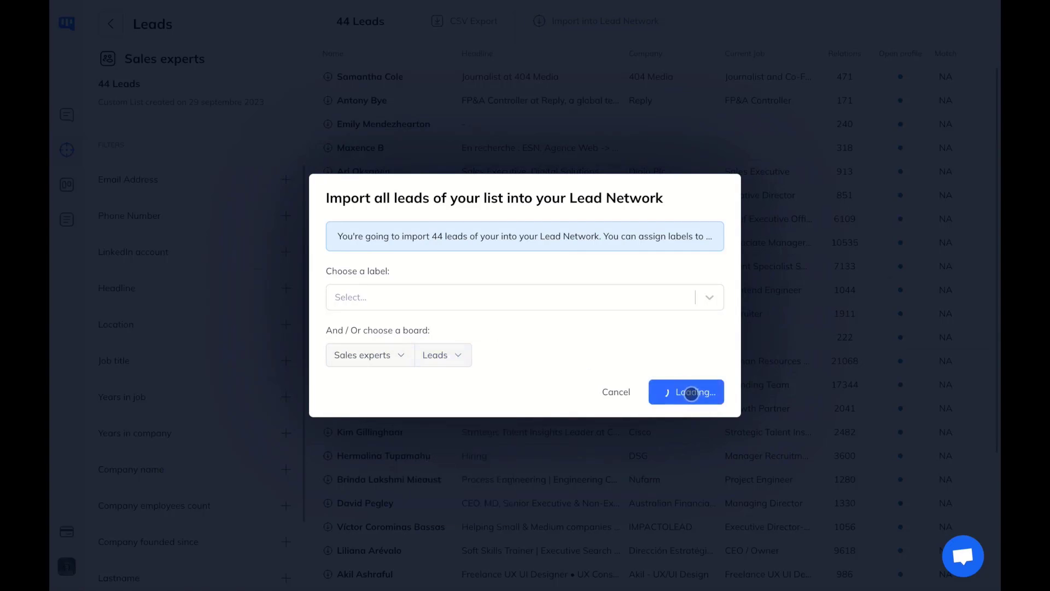
left_click(687, 391)
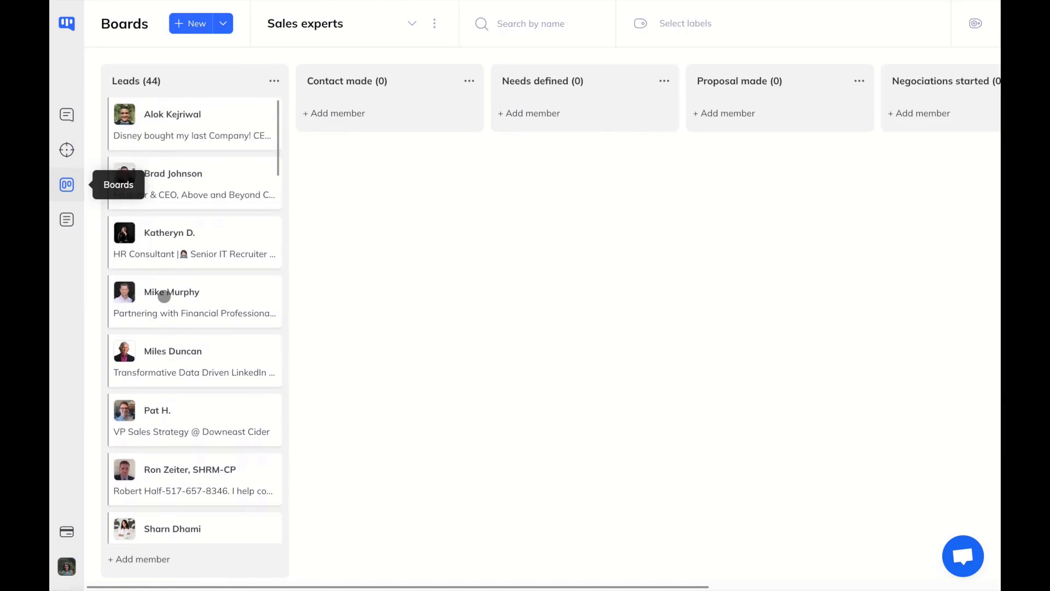
mouse_move(528, 89)
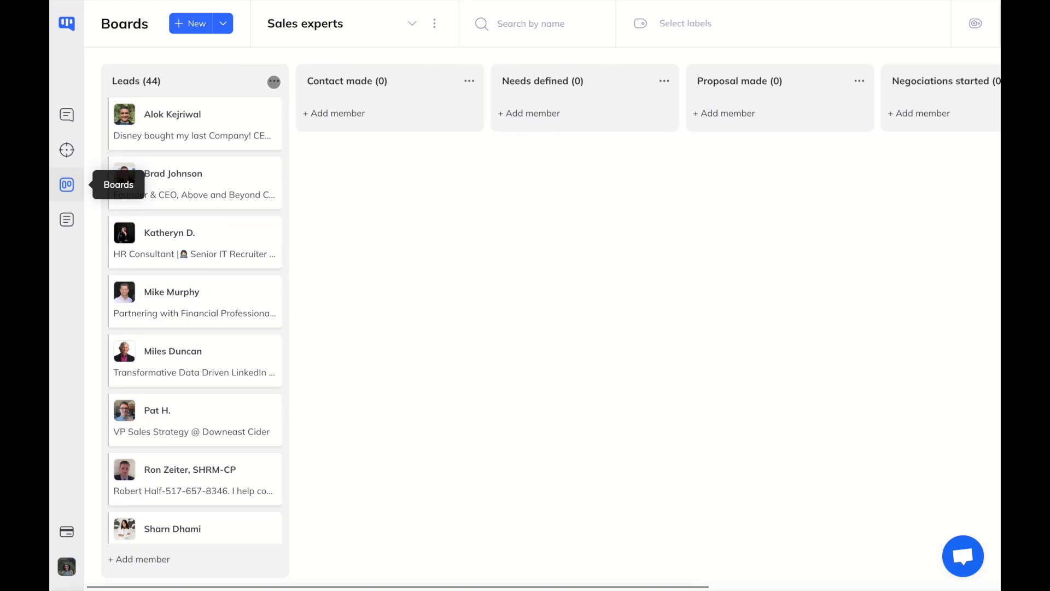
Review the Leads column's bulk actions and drag the top lead card into Contact made
left_click(274, 81)
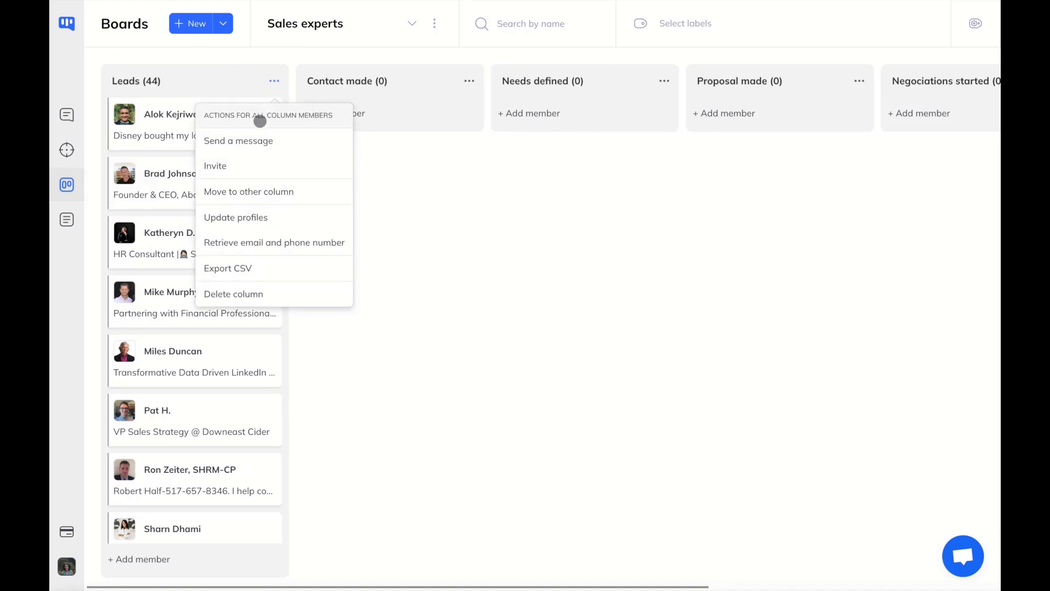
mouse_move(215, 165)
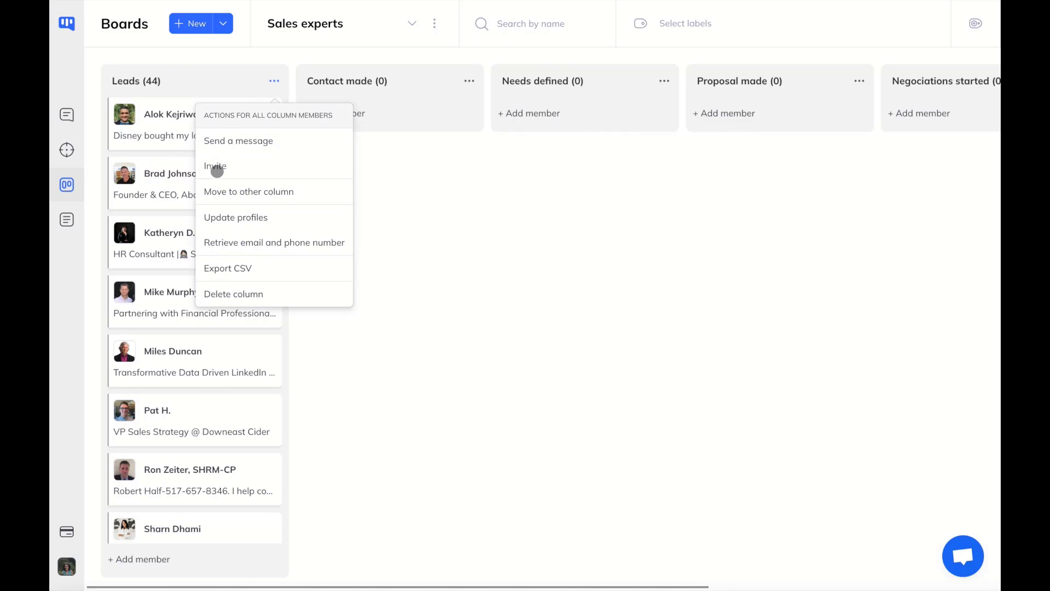
mouse_move(371, 229)
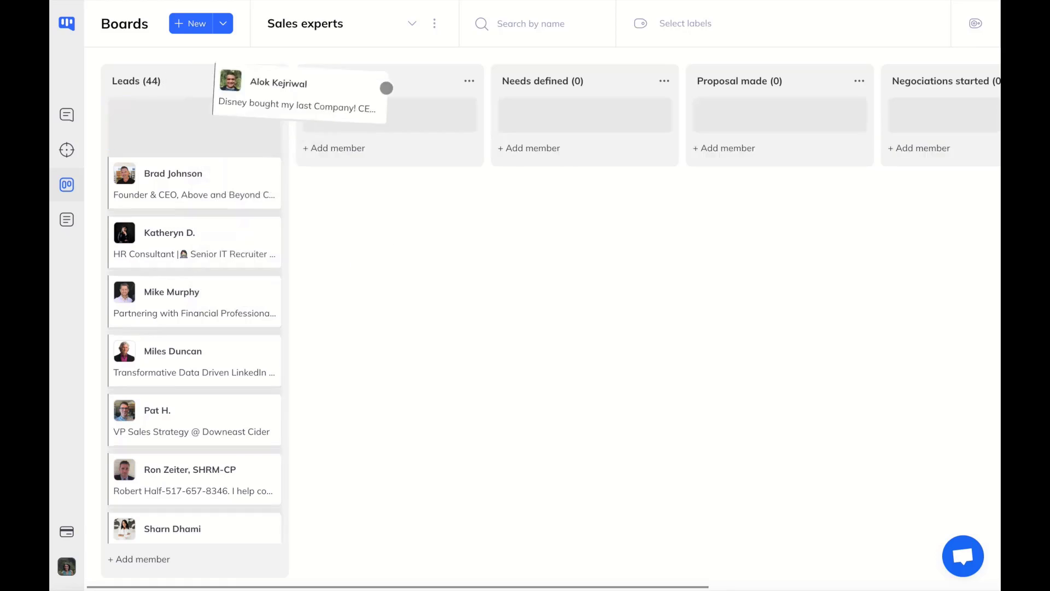
left_click_drag(298, 94, 388, 123)
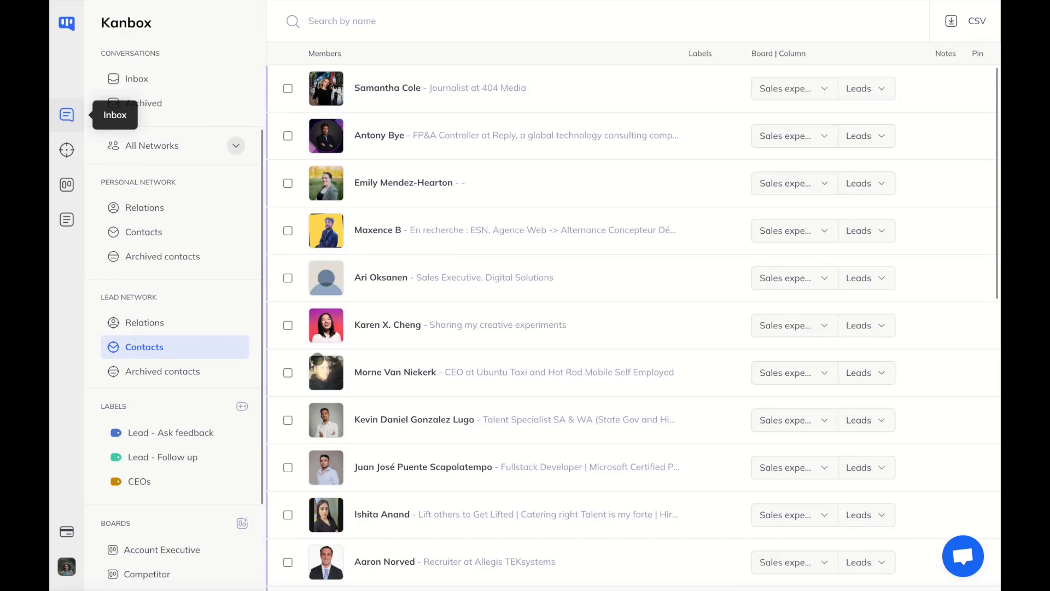
Tick and untick contact rows in Lead Network Contacts, then view the first lead's conversation panel
left_click(288, 88)
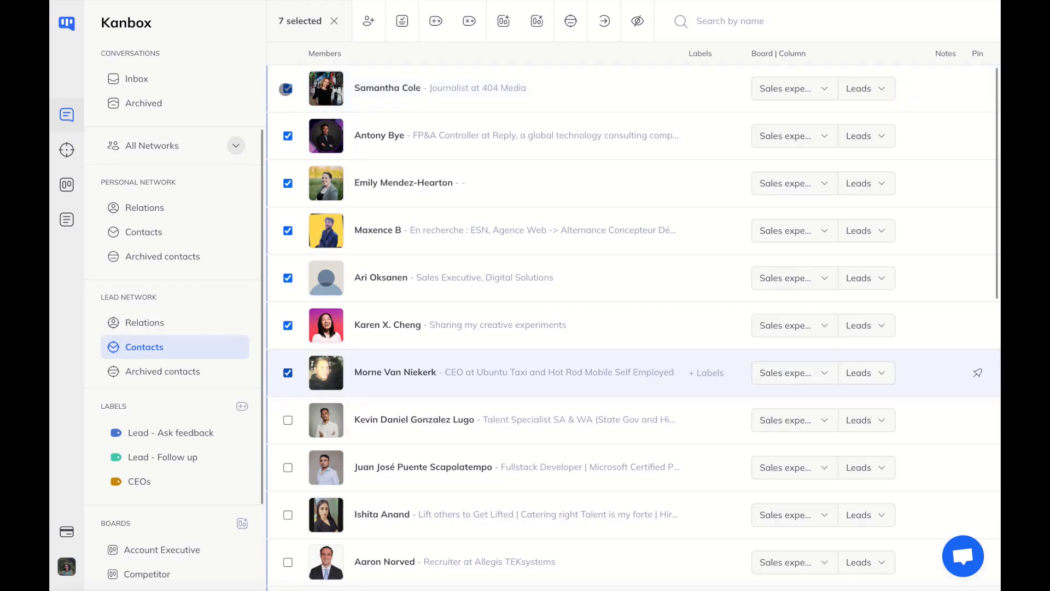
left_click(288, 87)
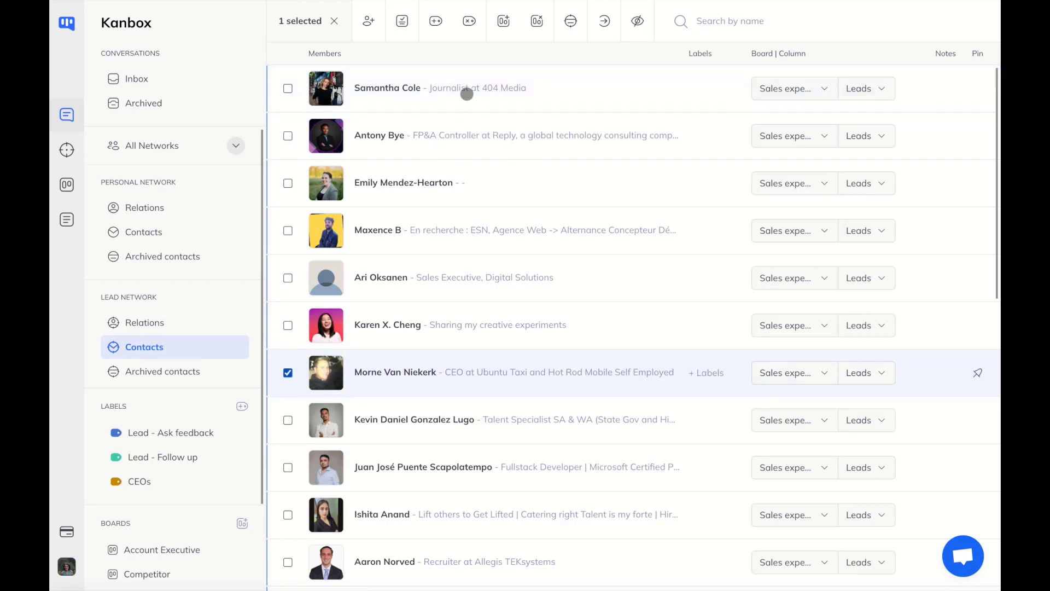
left_click(387, 87)
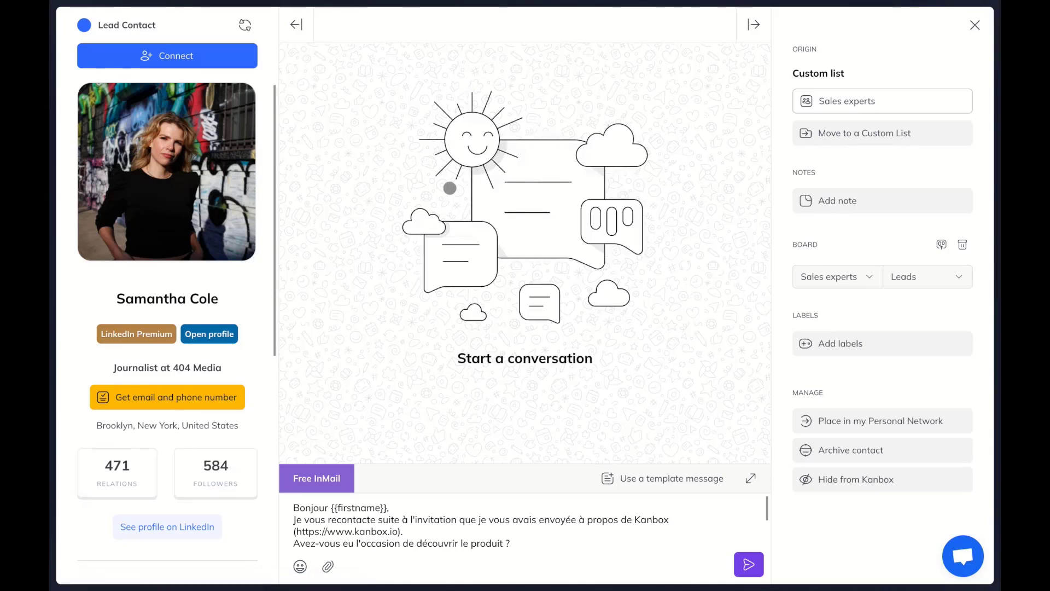
mouse_move(846, 208)
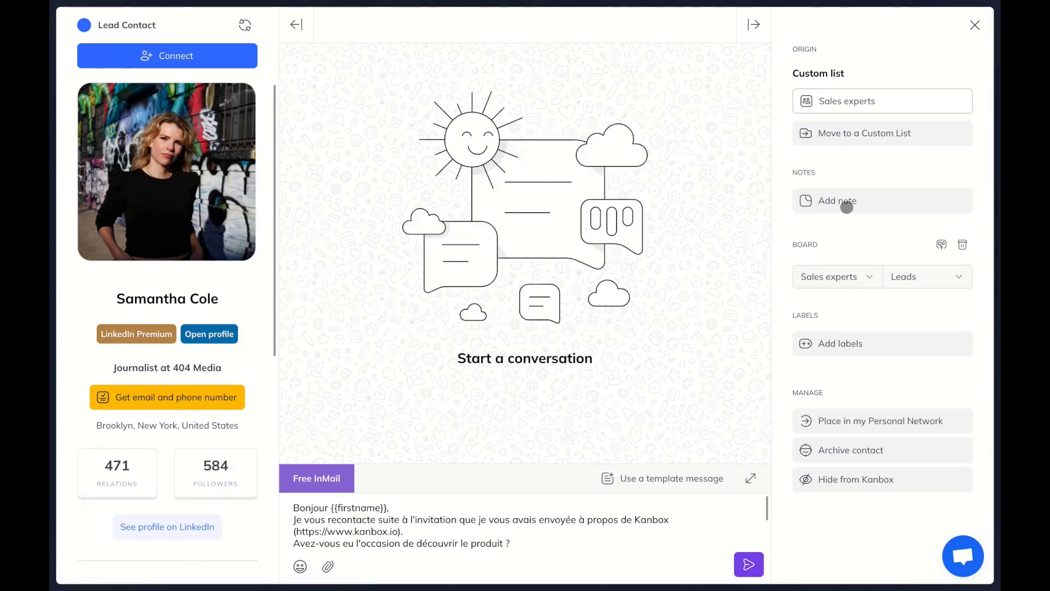
Swap the lead's draft for the FR - Lead Gen Linkedin template message
left_click(836, 200)
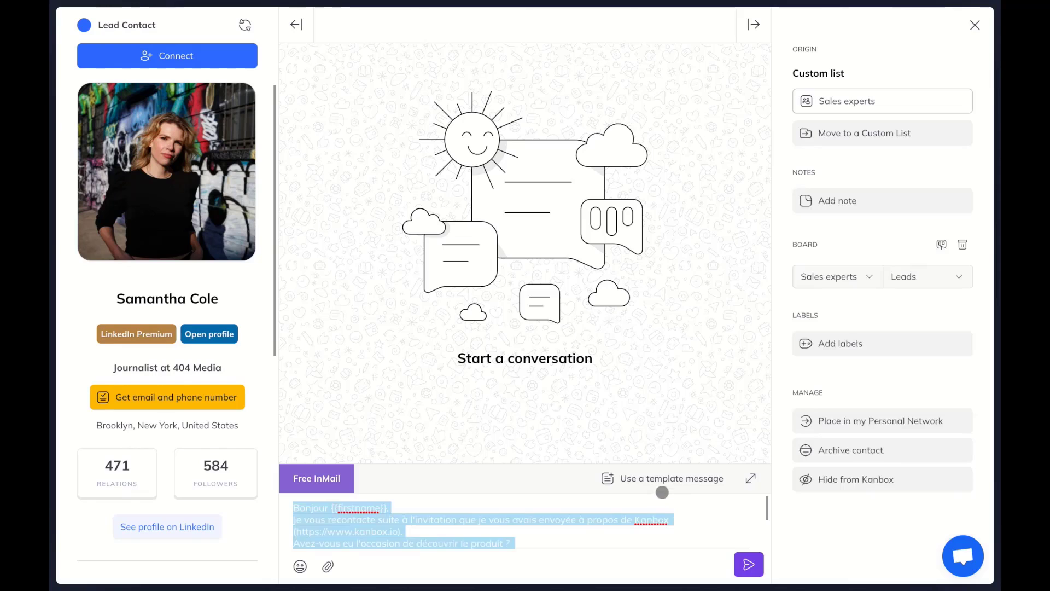
left_click(671, 479)
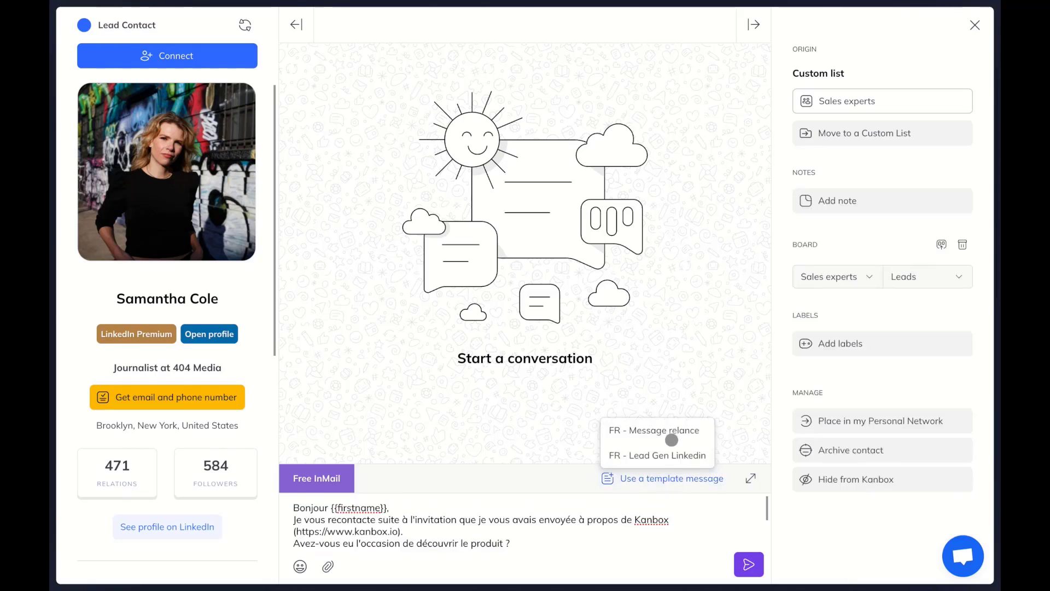
left_click(656, 455)
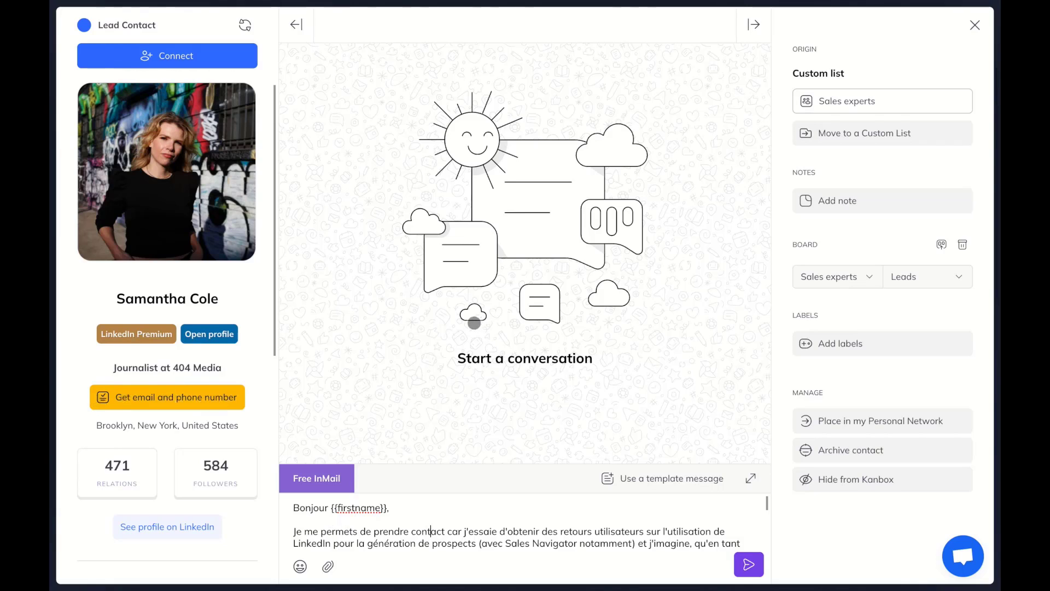
mouse_move(616, 210)
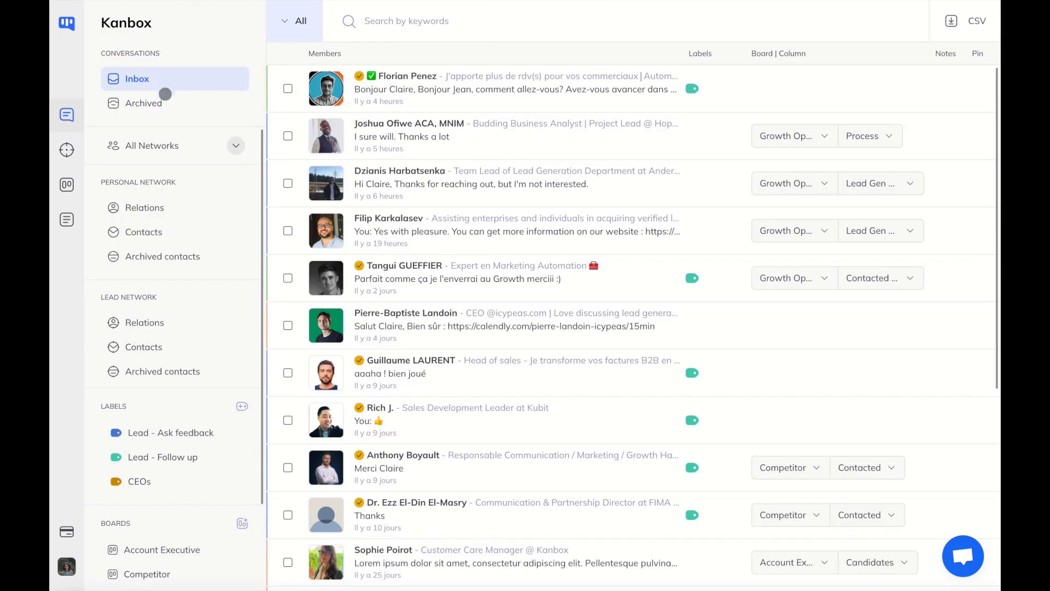
Browse Archived, Personal Network Relations and Contacts, and Lead Network Relations, ending on Lead Network Contacts
left_click(142, 103)
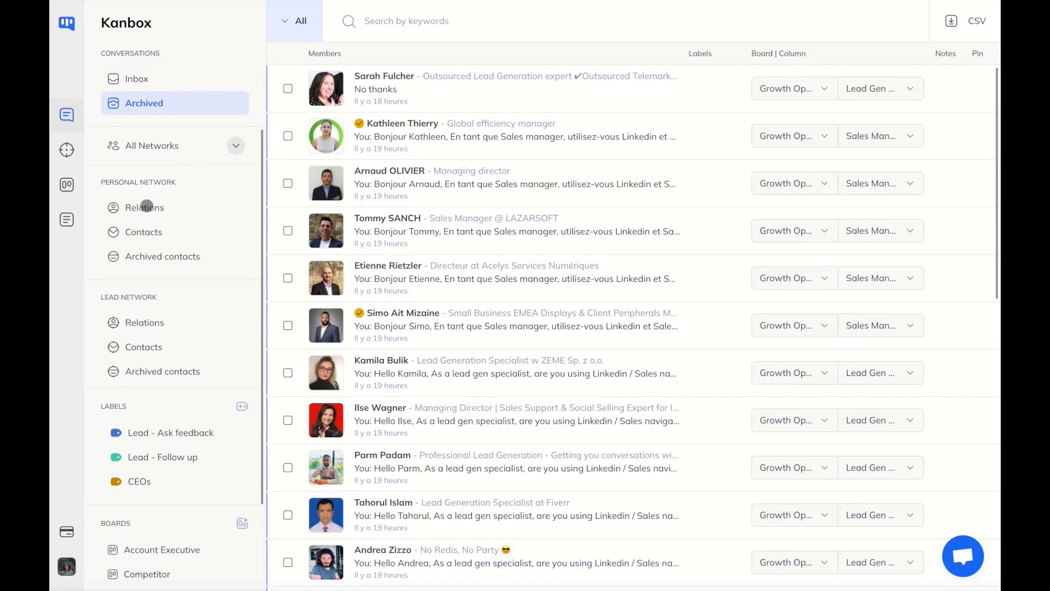
left_click(144, 208)
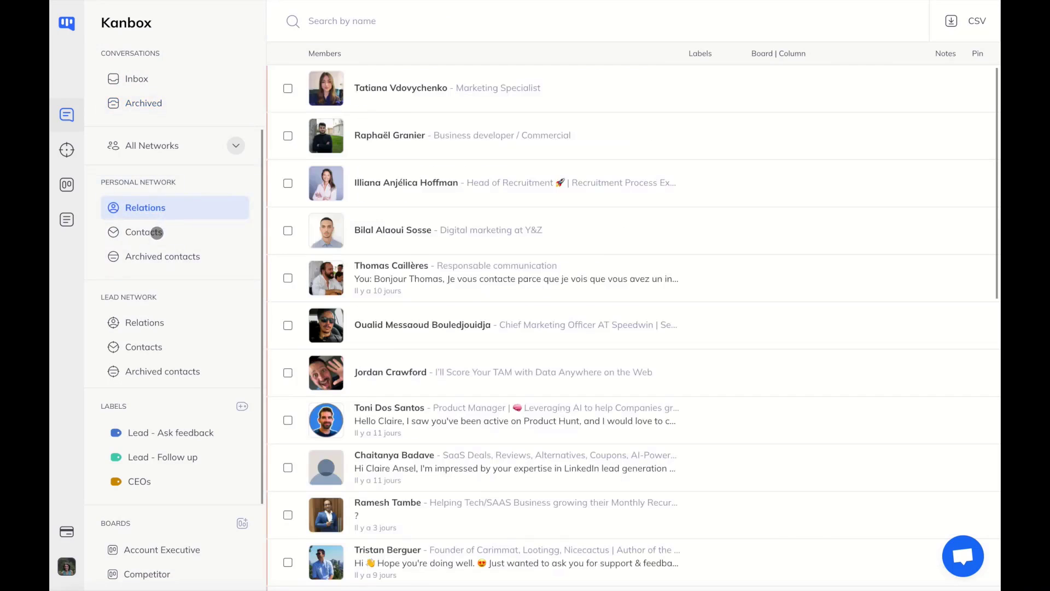
left_click(144, 232)
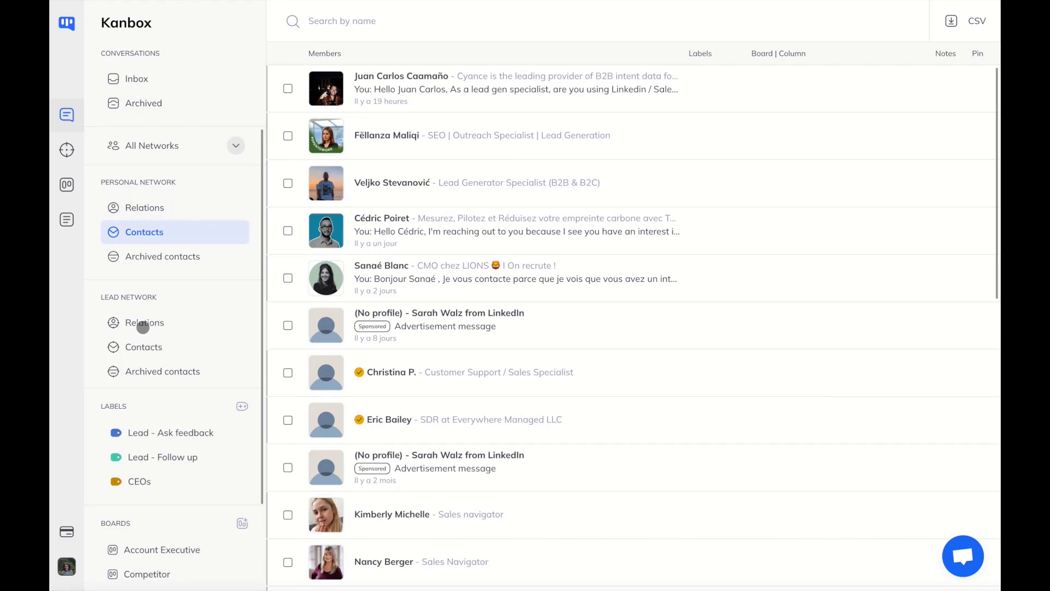
left_click(145, 322)
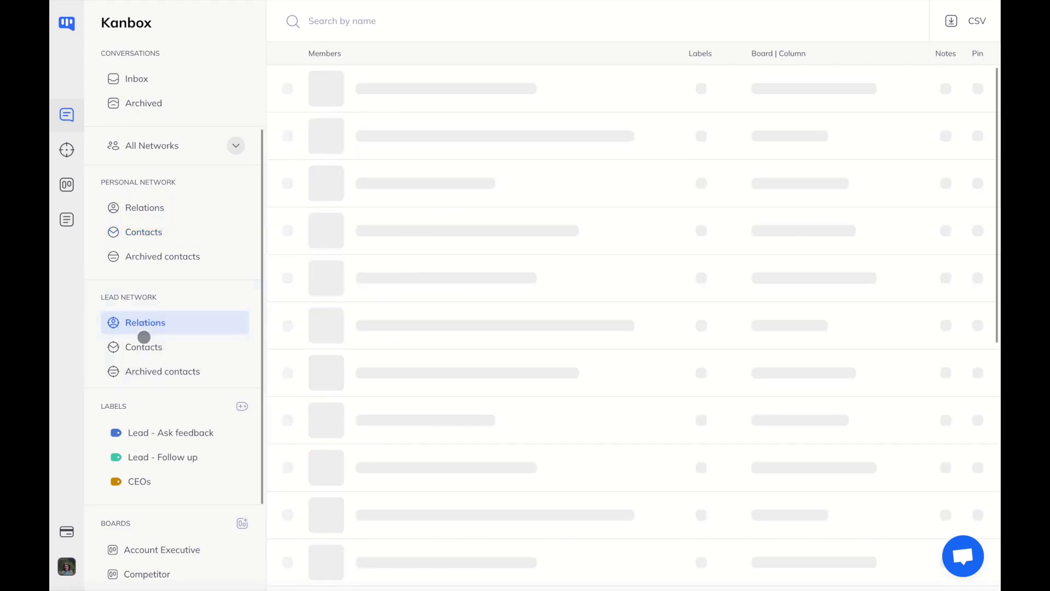
left_click(143, 346)
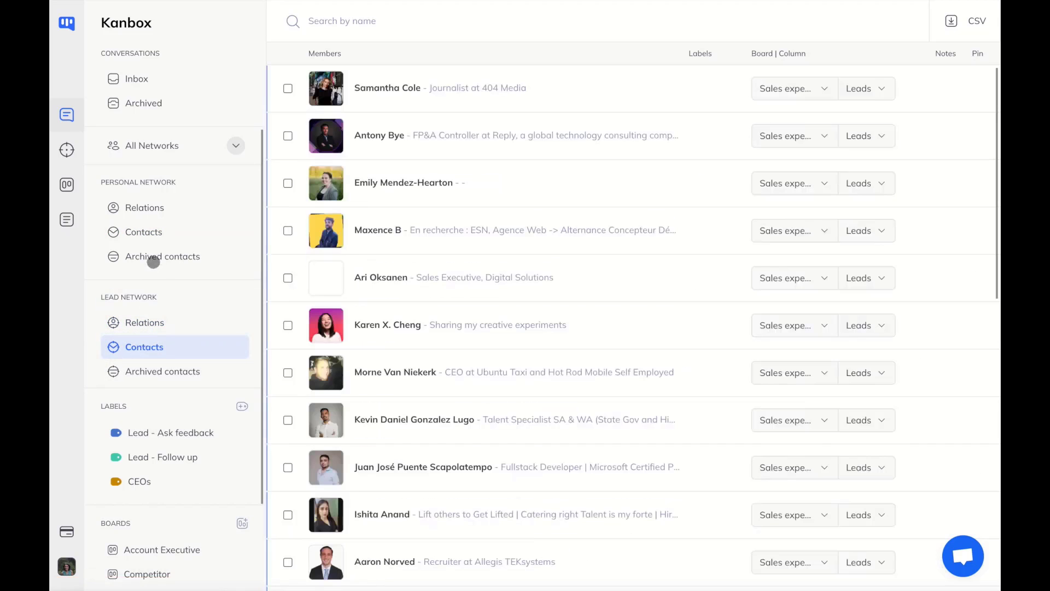